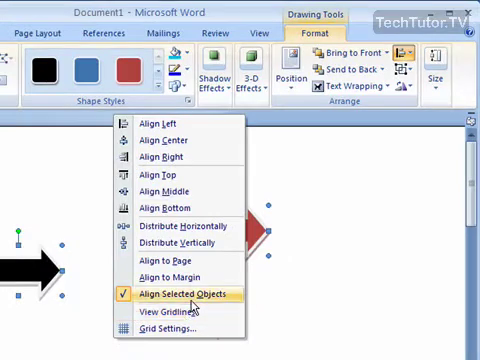
Show the Drawing Grid settings from the Align menu with gridlines displayed on screen.
click(166, 324)
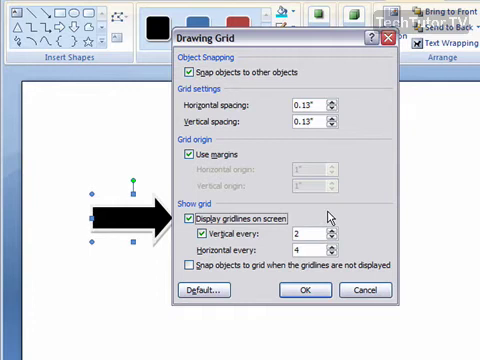
click(300, 232)
text(1)
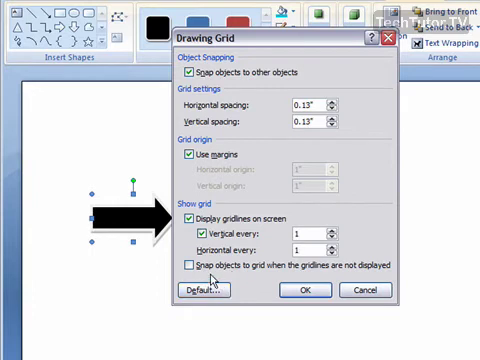
click(192, 266)
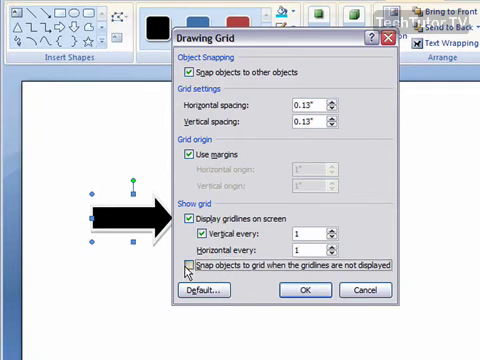
click(190, 270)
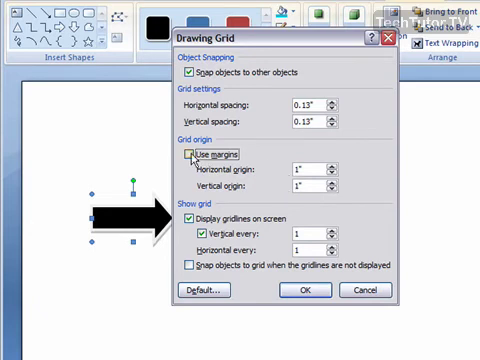
click(188, 160)
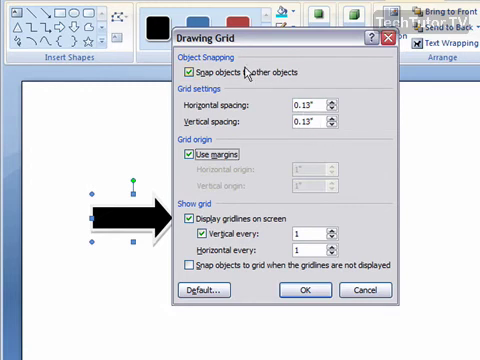
mouse_move(236, 78)
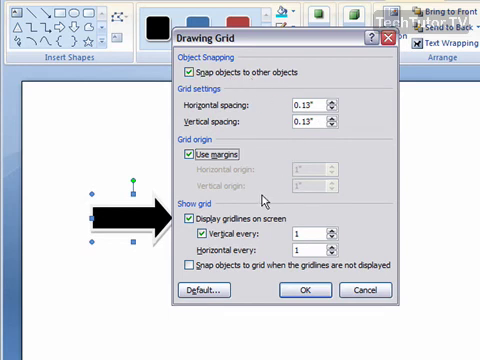
mouse_move(268, 224)
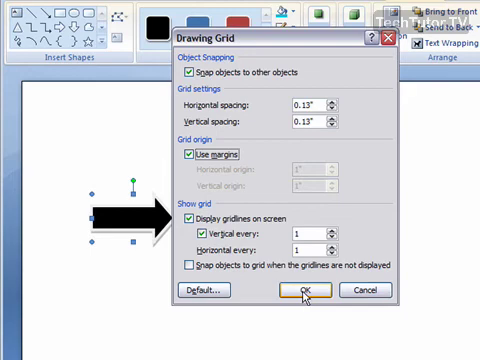
Accept the Drawing Grid settings and turn View Gridlines off for a plain page.
click(292, 288)
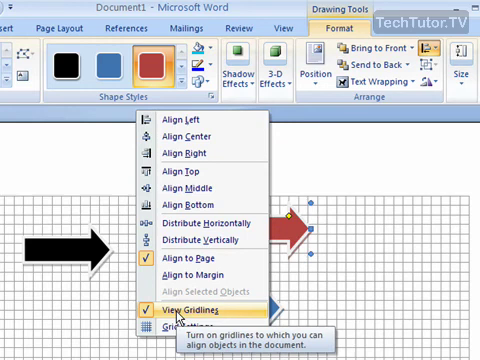
click(180, 310)
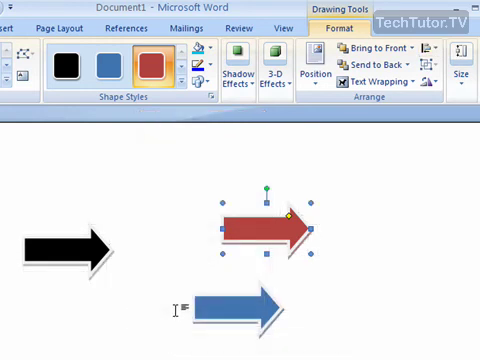